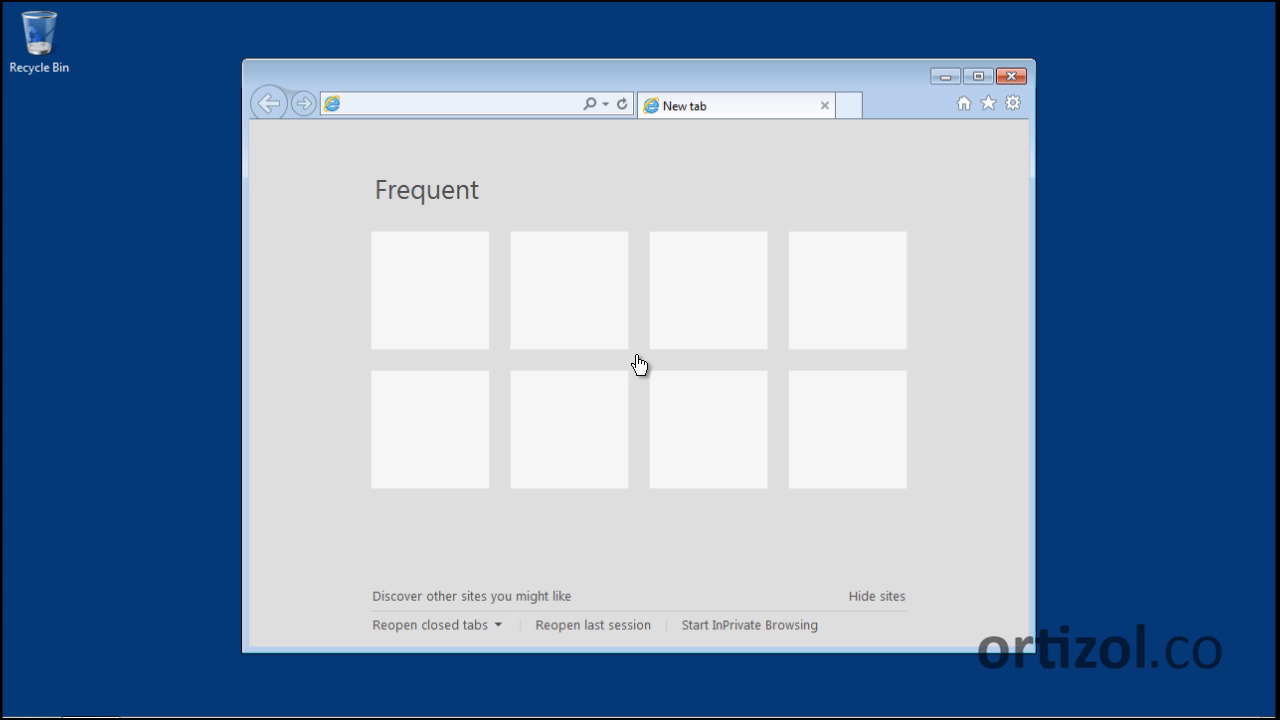
# Go to google.com/chrome in Internet Explorer to reach the Chrome download page.
pyautogui.click(450, 104)
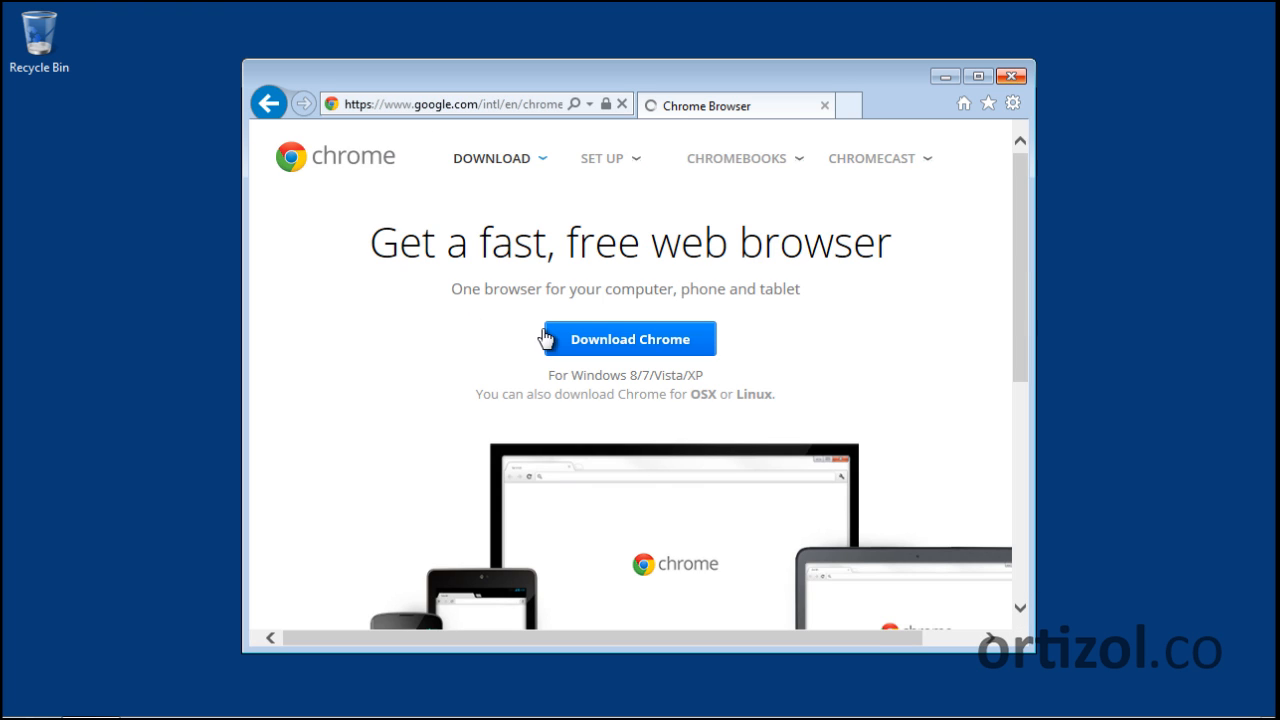
# Download Chrome, opt in to usage statistics and crash reports, and accept the terms.
pyautogui.click(629, 338)
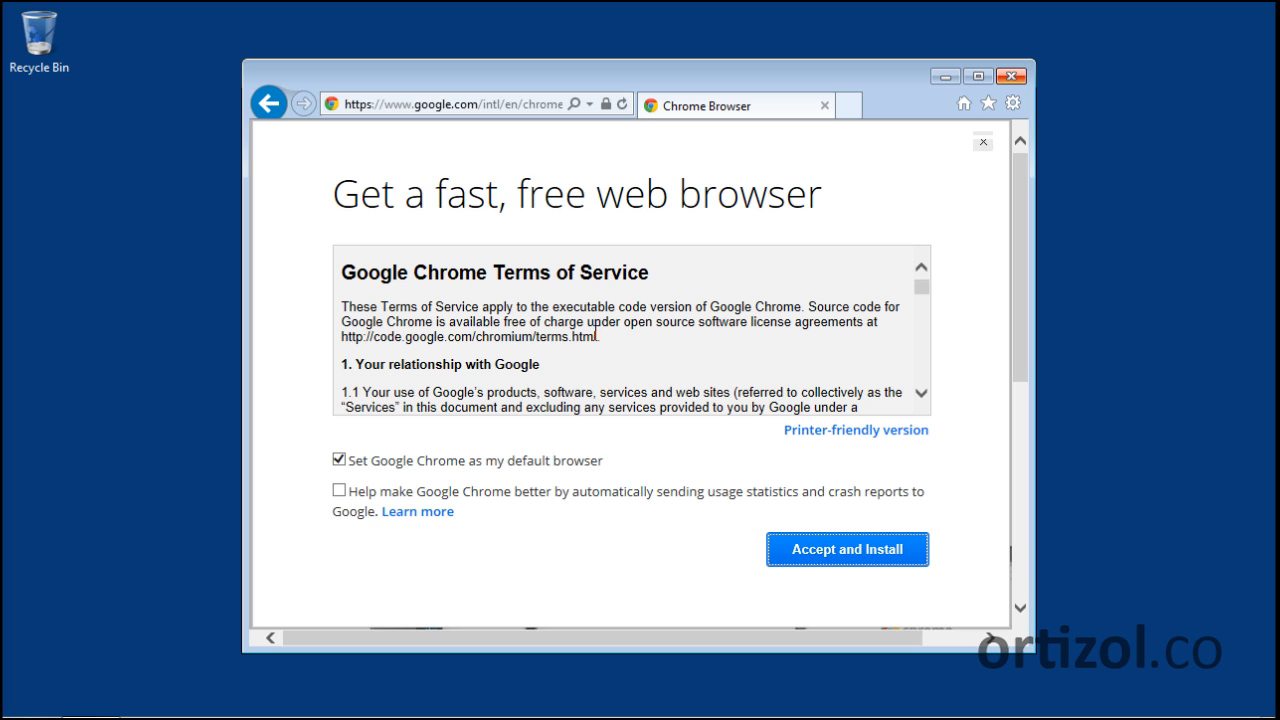
pyautogui.moveTo(568, 500)
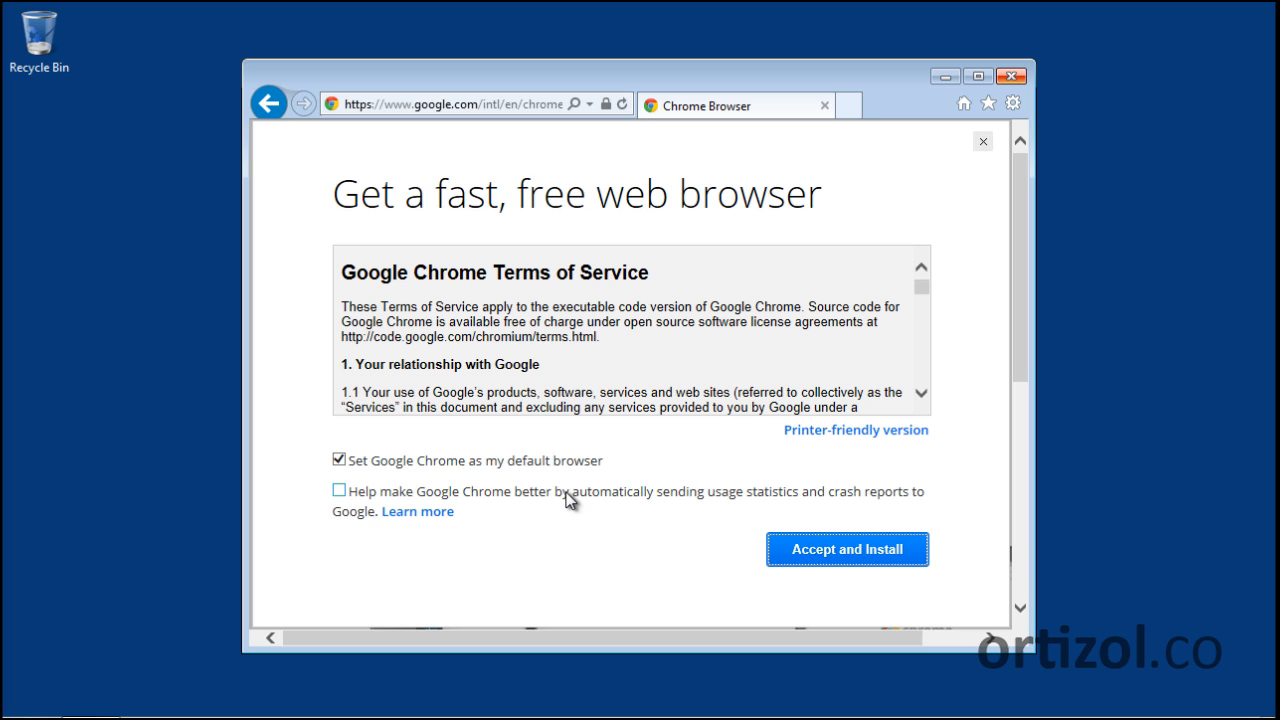
pyautogui.click(339, 490)
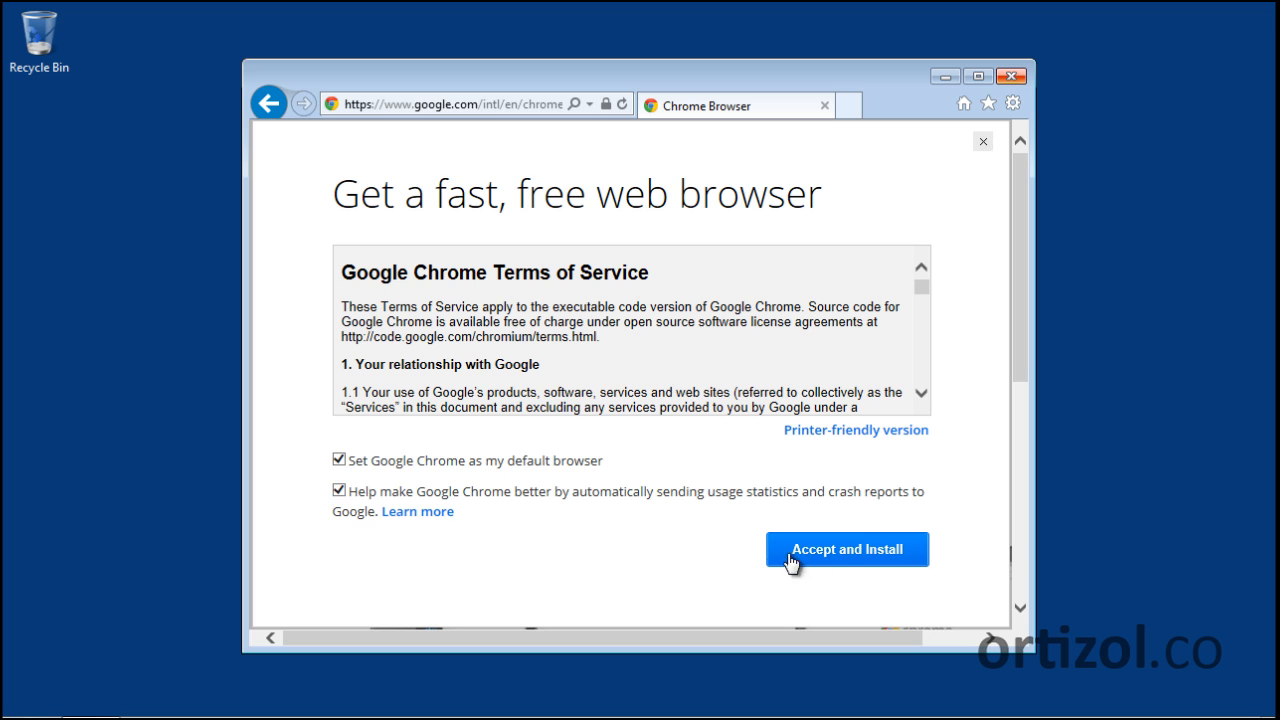
pyautogui.click(846, 549)
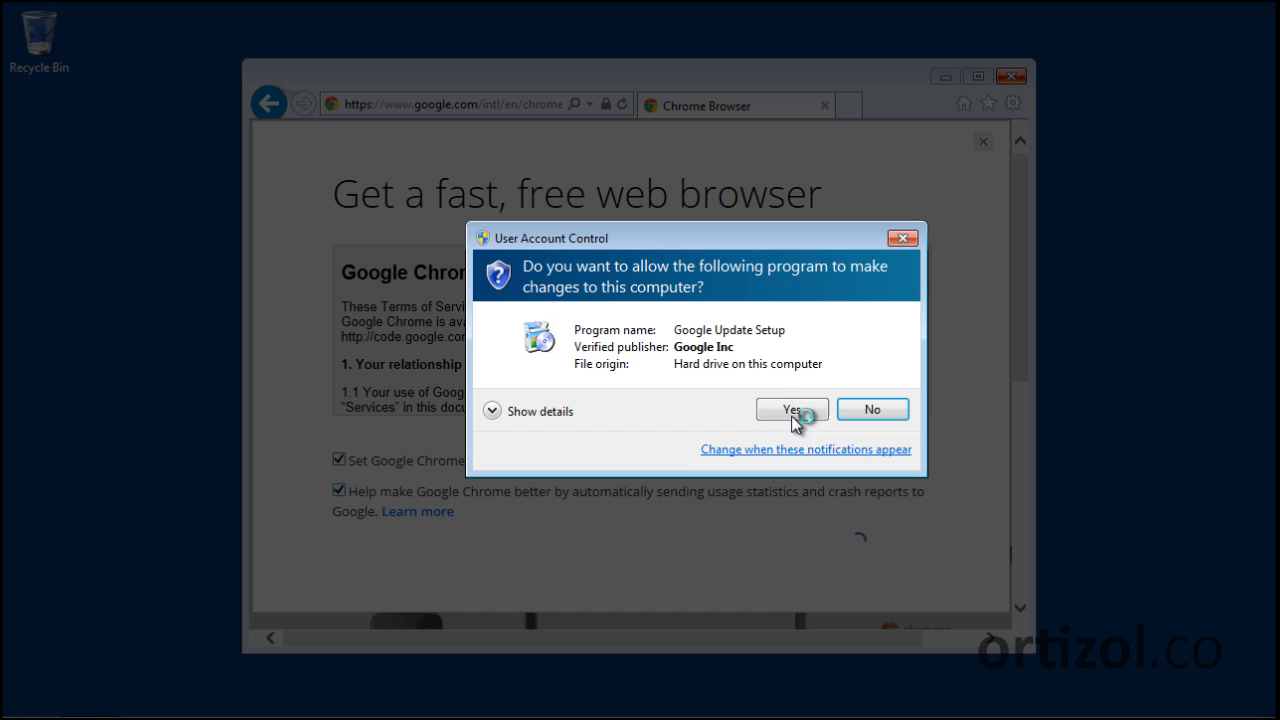
pyautogui.click(791, 409)
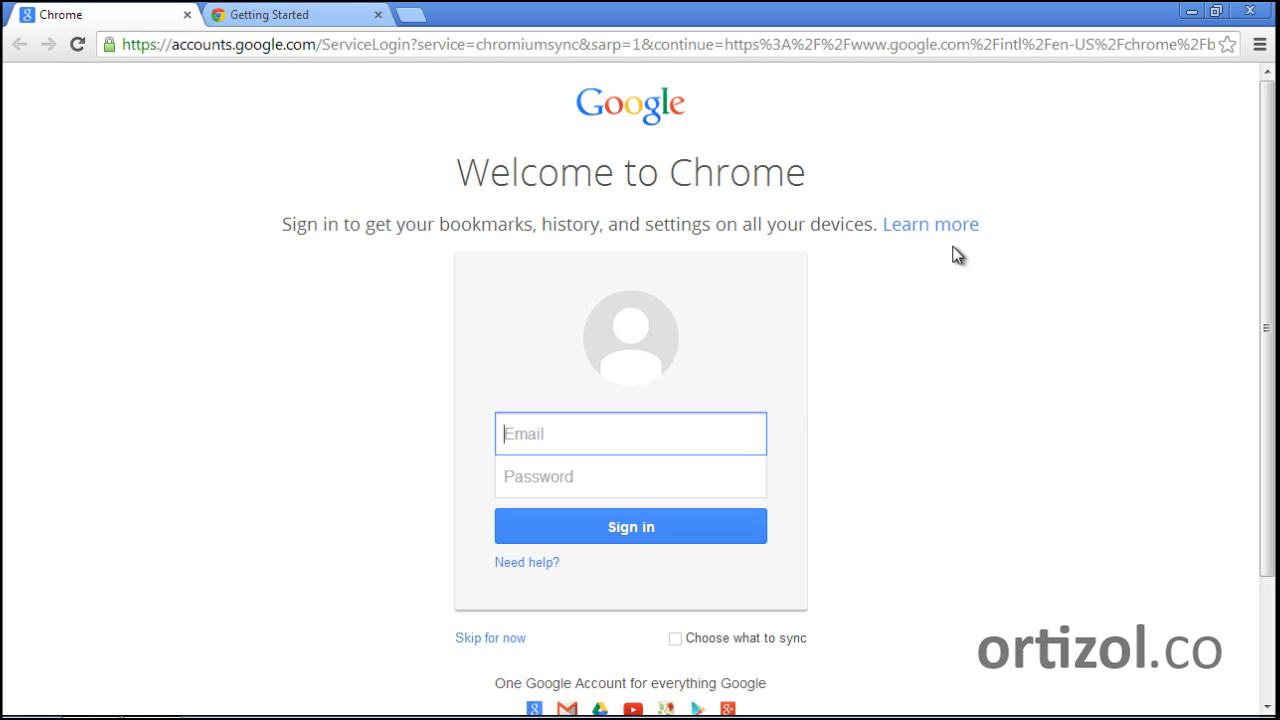
pyautogui.moveTo(952, 362)
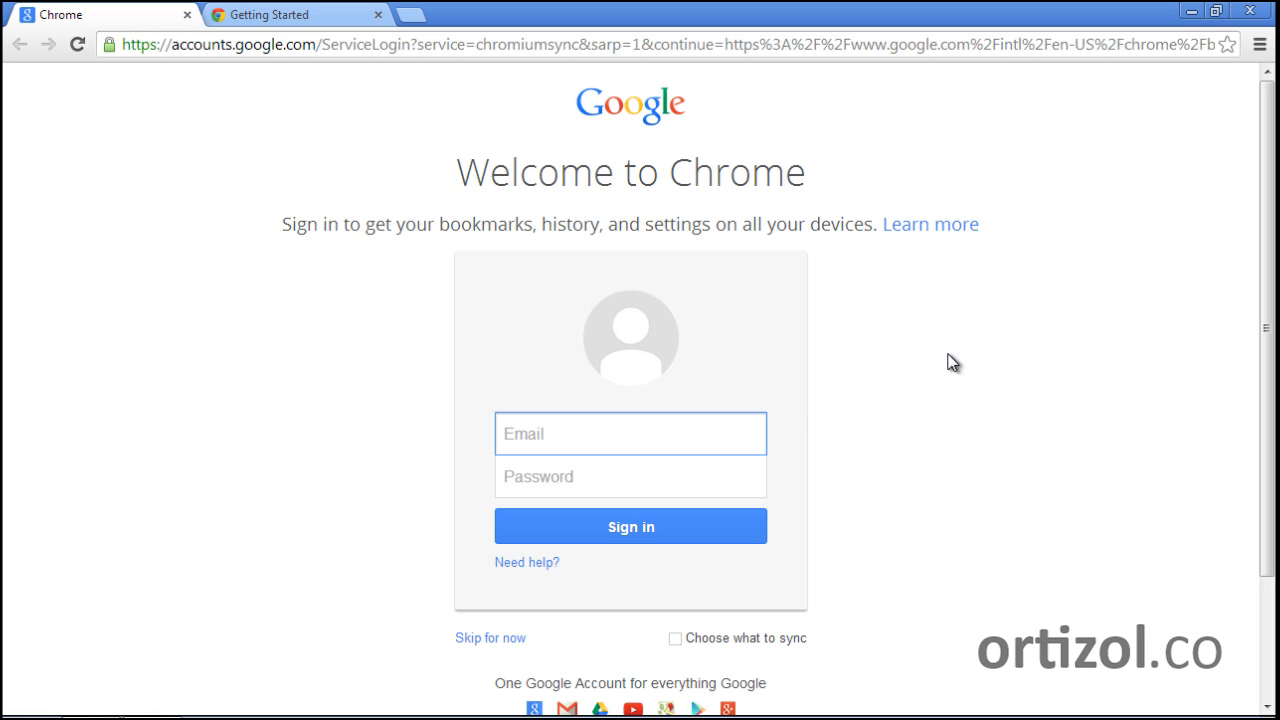